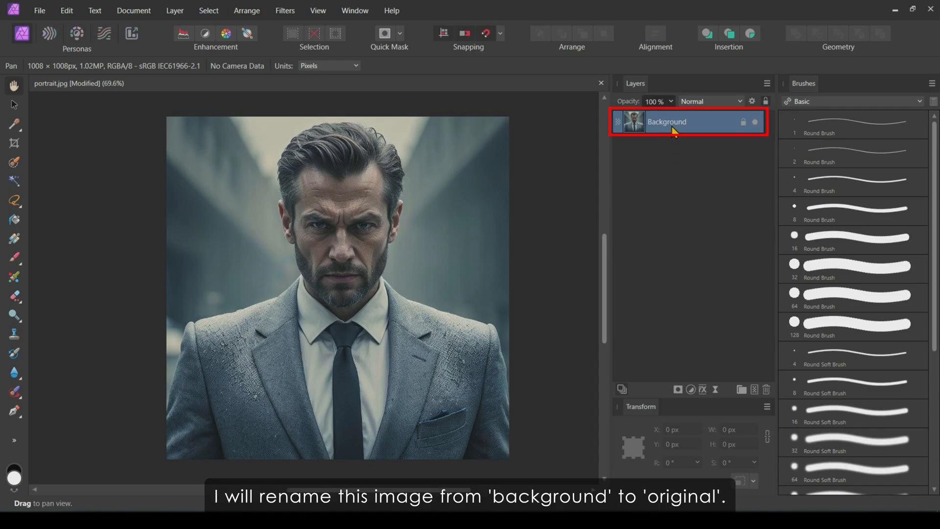
Rename the portrait's Background layer to 'Original'.
type("Orig")
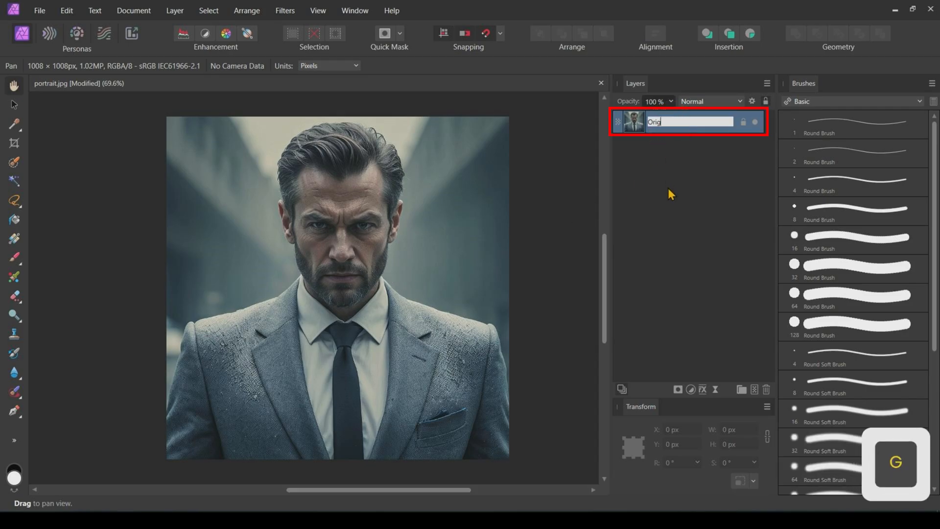
key("enter")
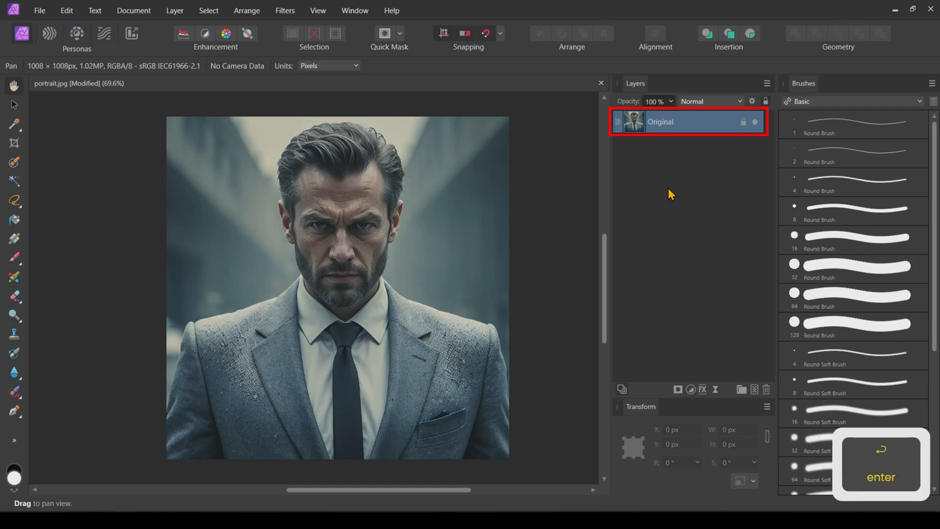
left_click(743, 122)
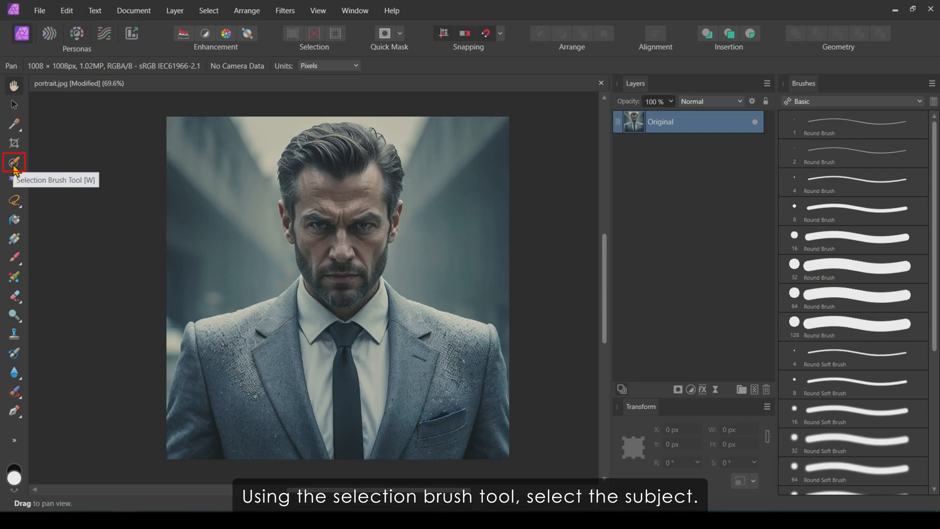
Paint a selection over the man and refine it with Smooth 1 px and Feather 1.5.
left_click(14, 163)
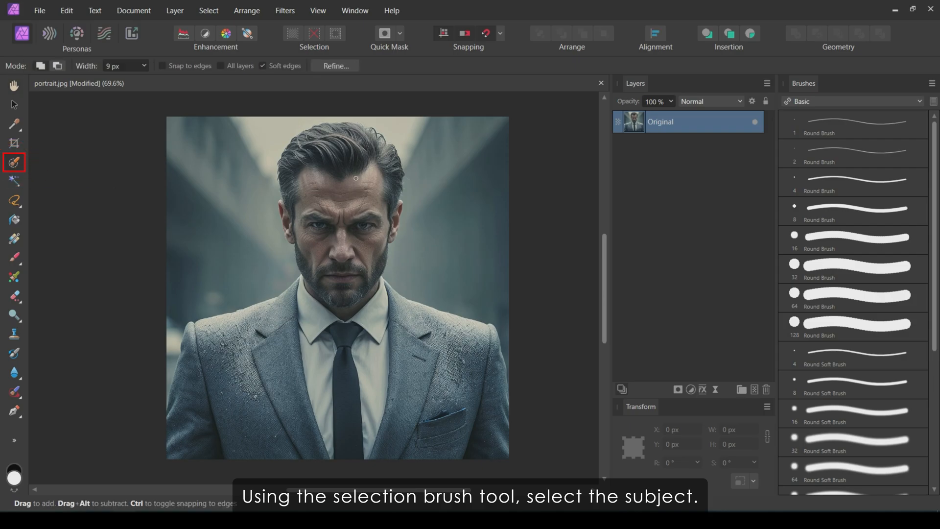
left_click_drag(355, 178, 339, 221)
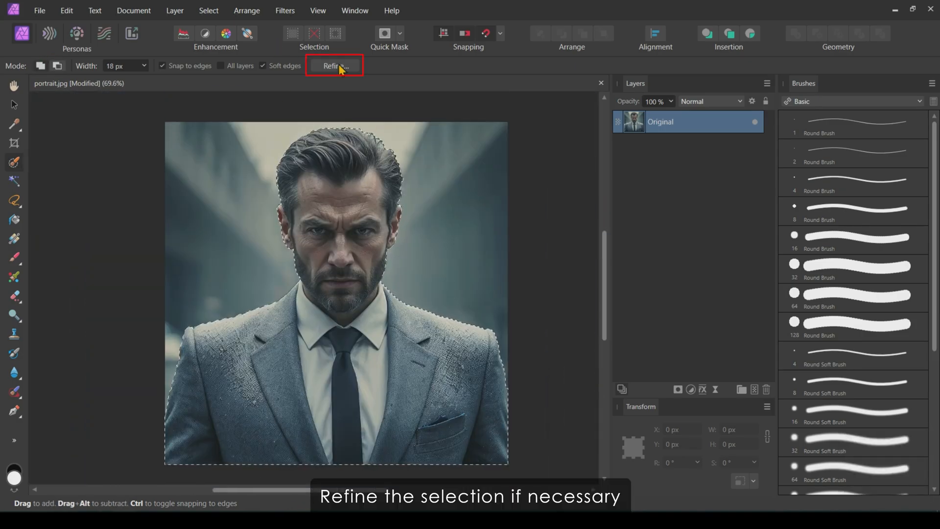
left_click(334, 66)
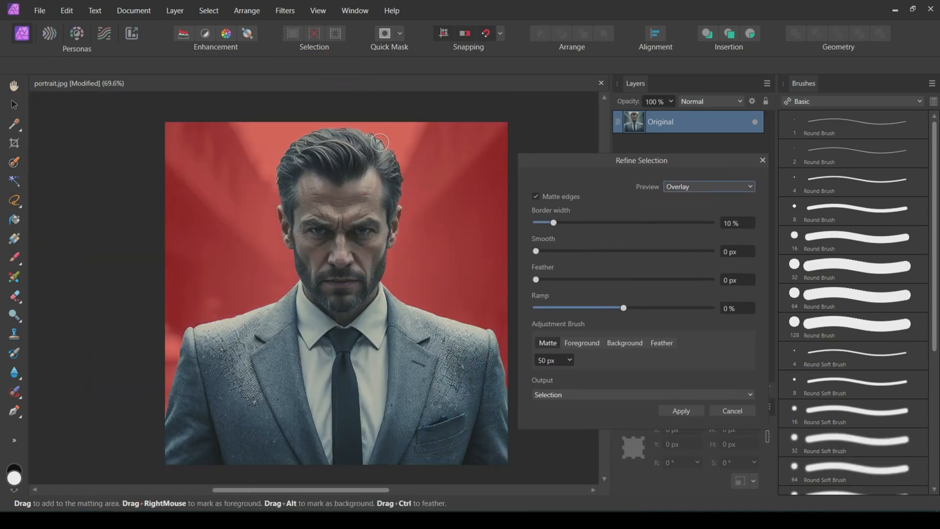
scroll("down", 3)
type("1.5")
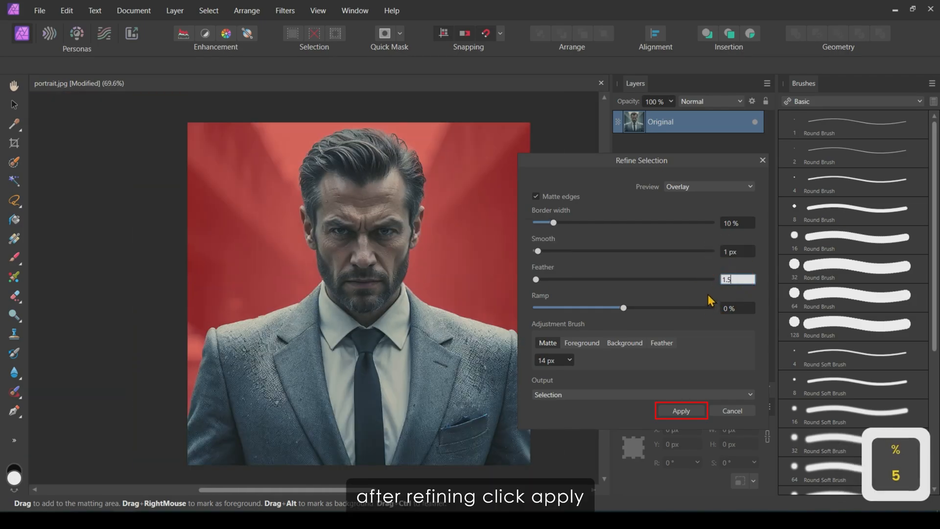
left_click(680, 411)
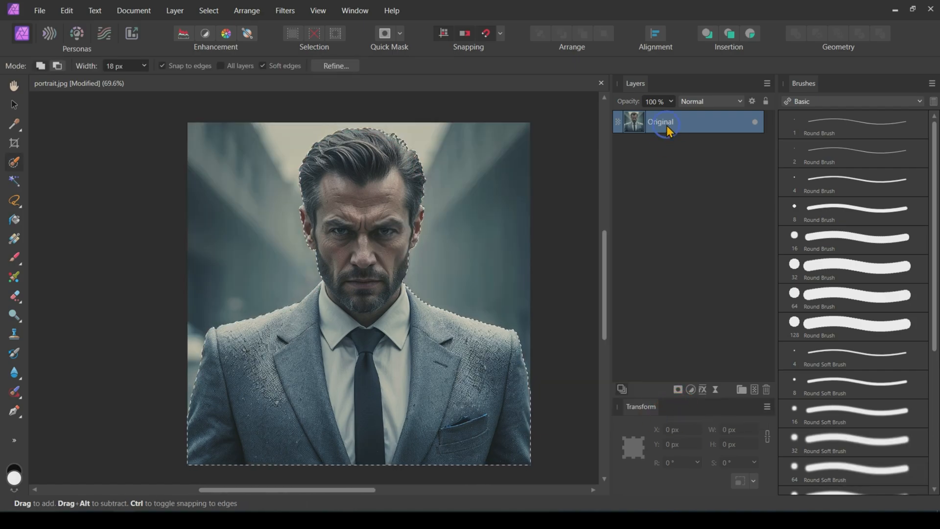
Rasterize Original, copy the selected man to a layer named 'subject', and hide Original.
right_click(660, 122)
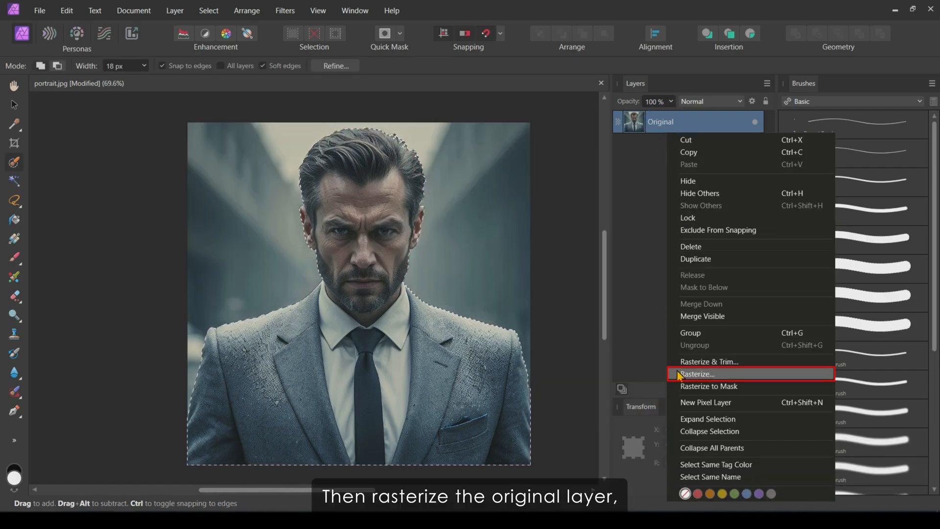
left_click(697, 373)
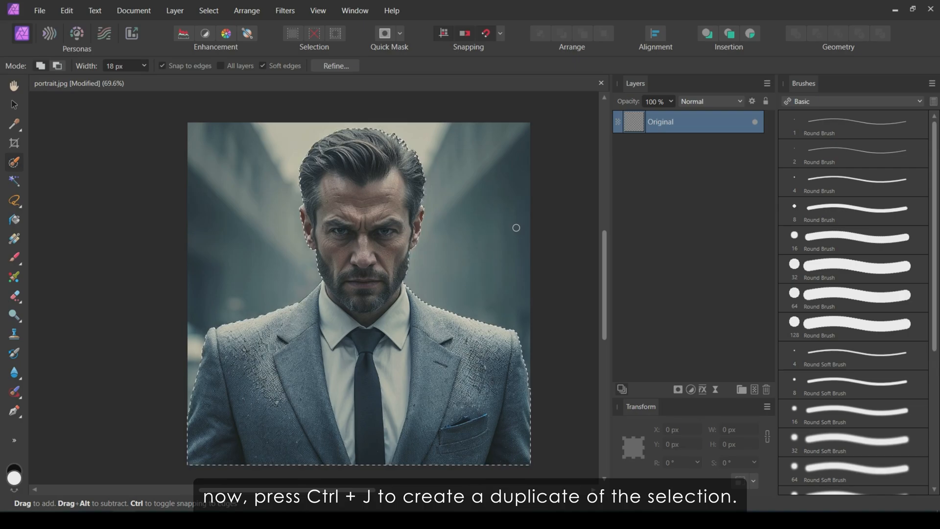
key("ctrl+j")
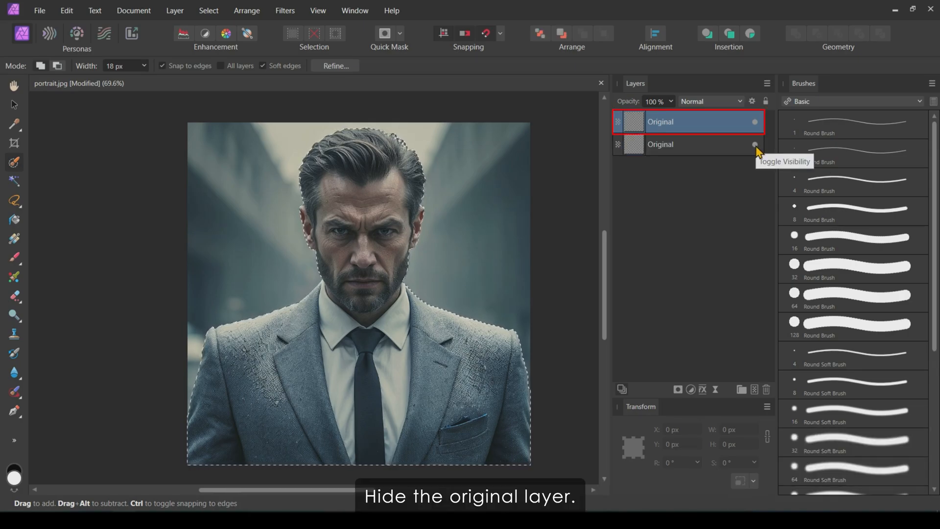
left_click(755, 143)
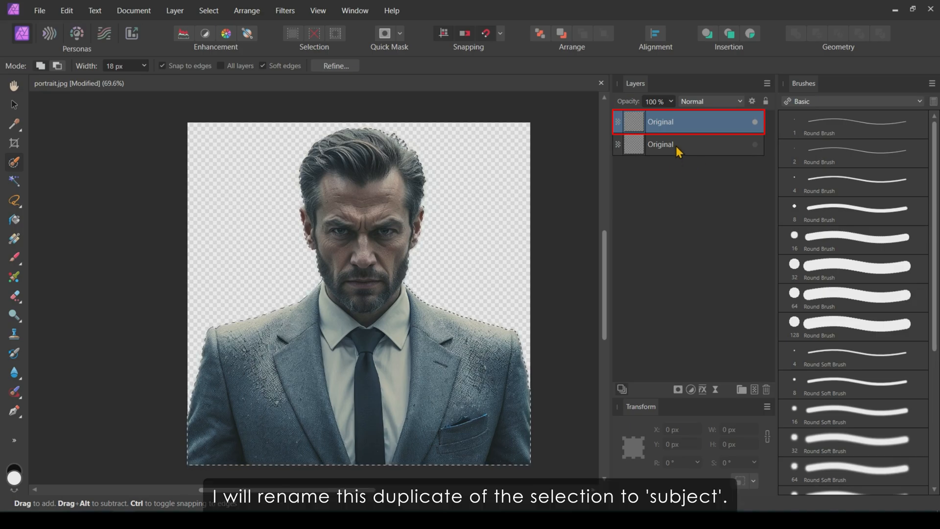
double_click(661, 122)
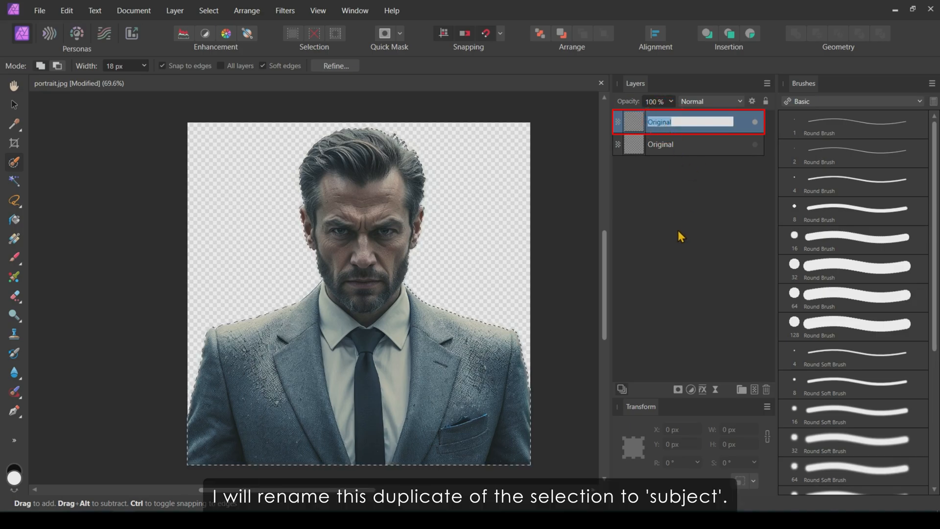
type("subject")
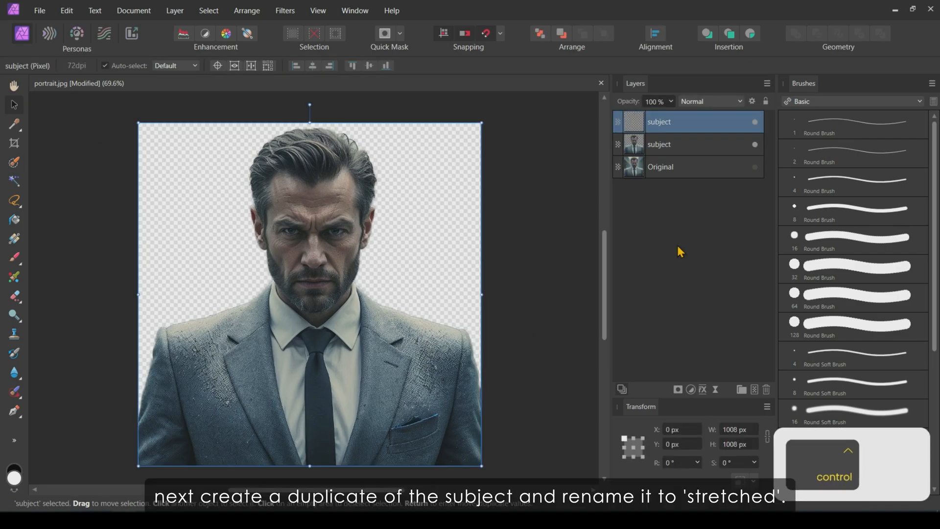
Rename the duplicated layer to 'stretched' and select it.
double_click(658, 122)
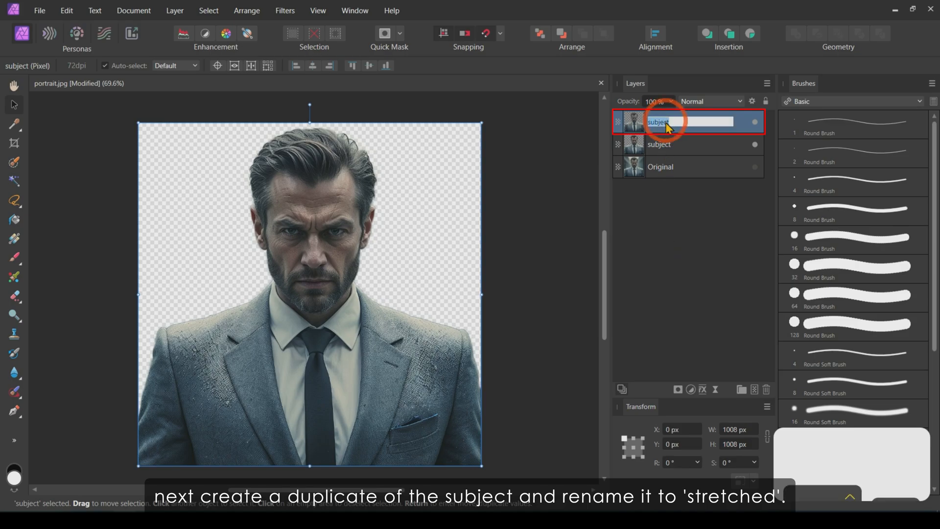
type("ste")
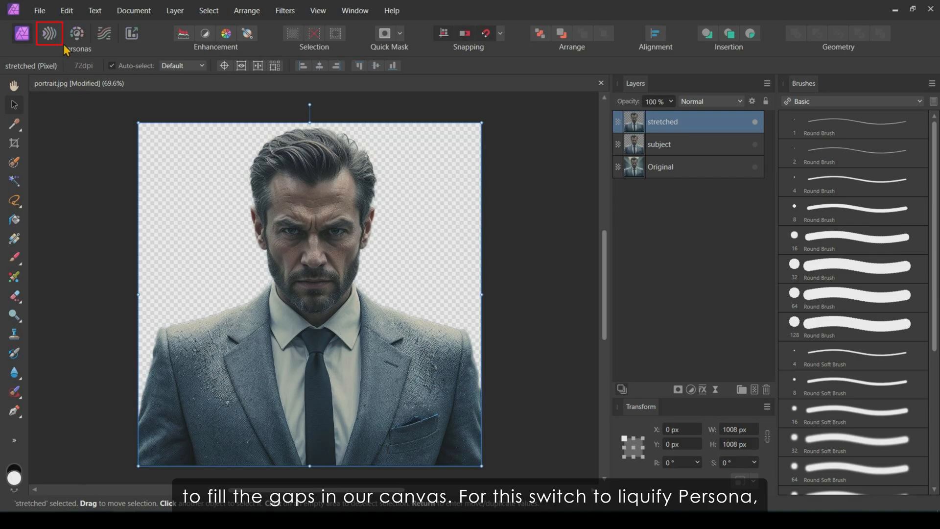
mouse_move(50, 33)
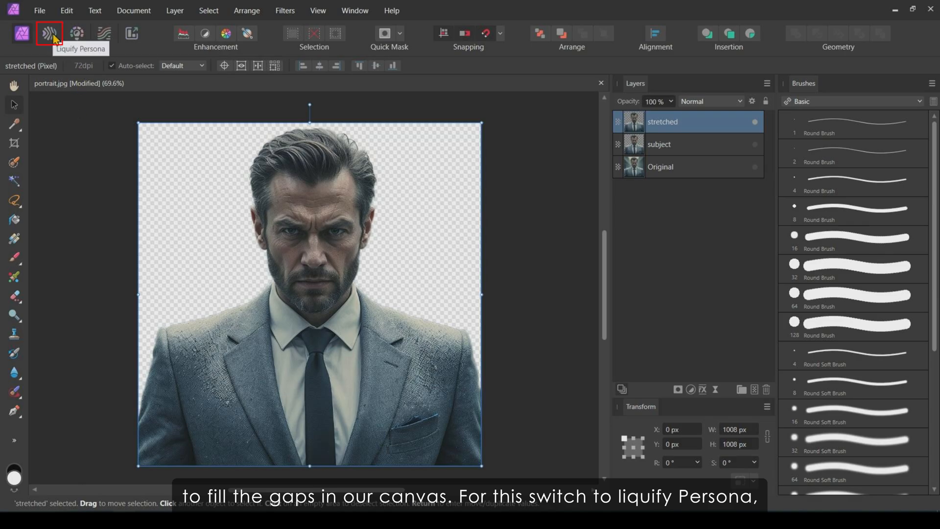
left_click(687, 122)
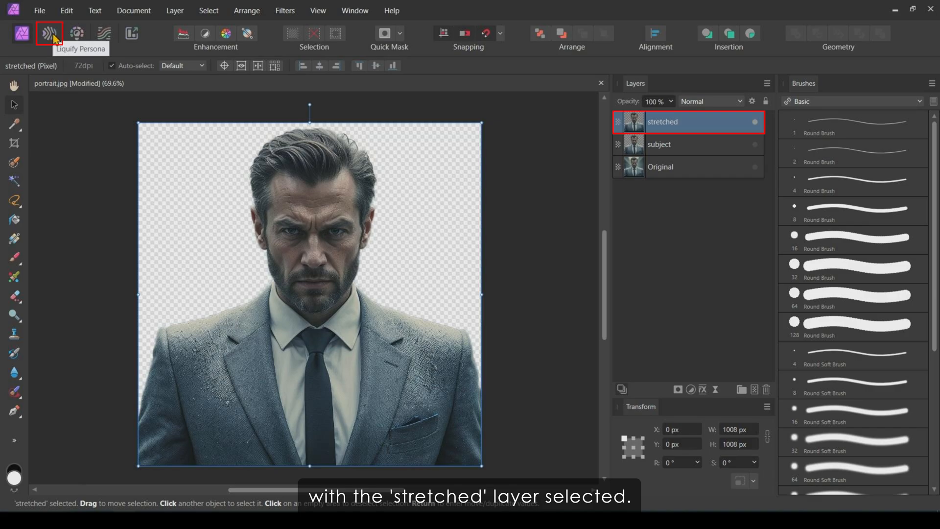
In the Liquify persona, freeze the man's face, neck, shirt, tie and lapels.
left_click(49, 32)
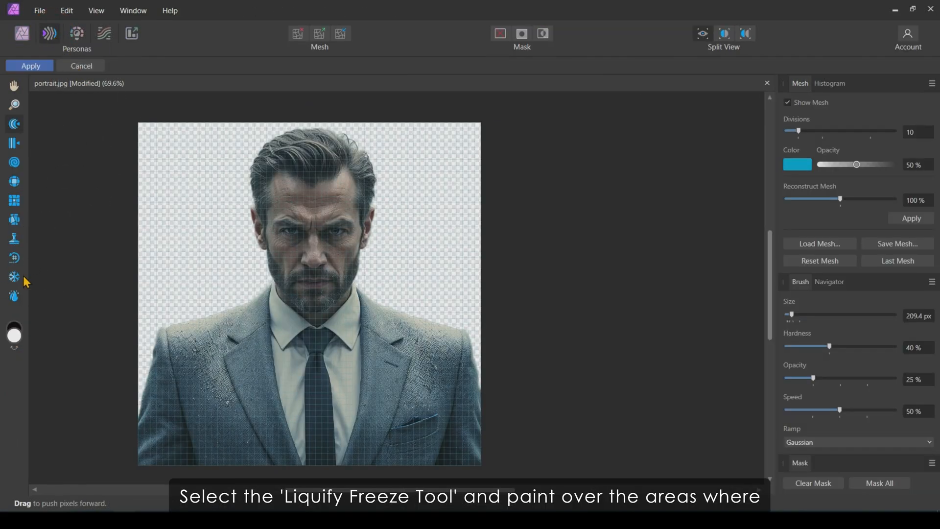
left_click(14, 276)
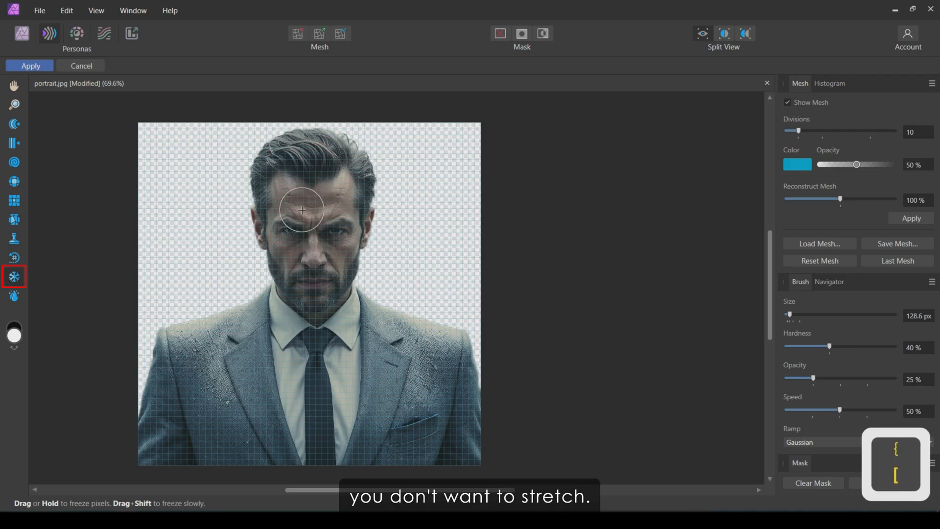
left_click_drag(301, 210, 326, 209)
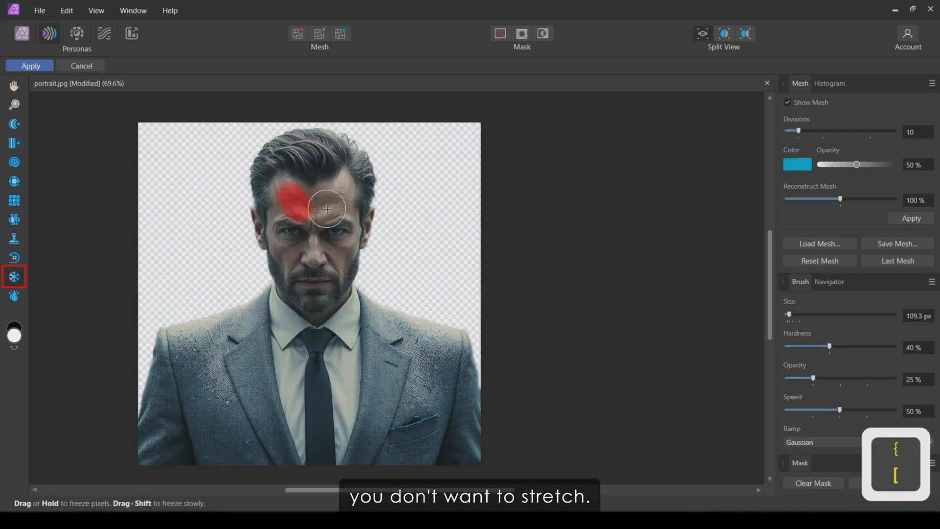
left_click_drag(327, 208, 317, 320)
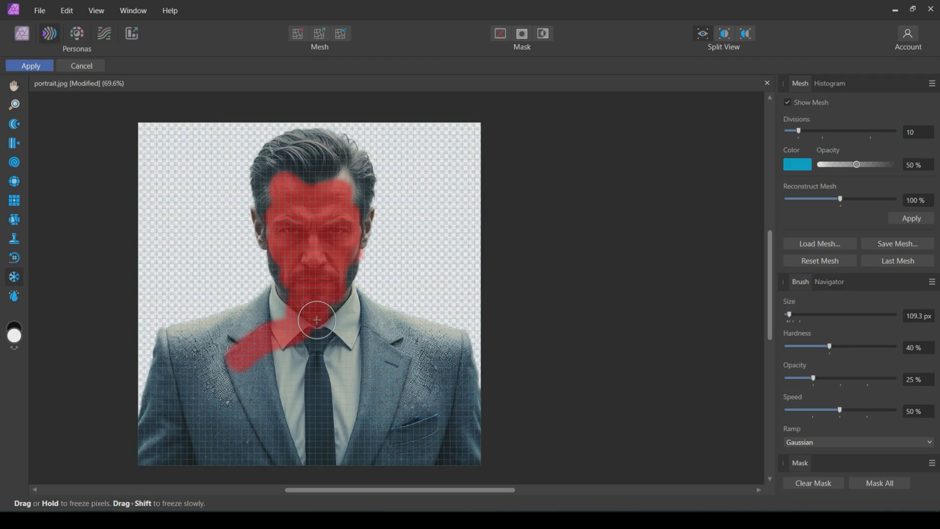
left_click_drag(316, 319, 364, 364)
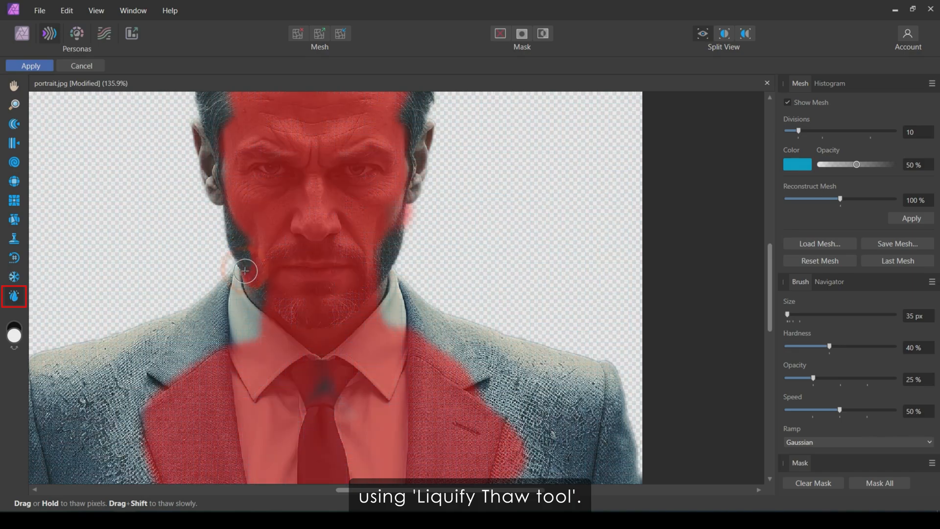
scroll("down", 3)
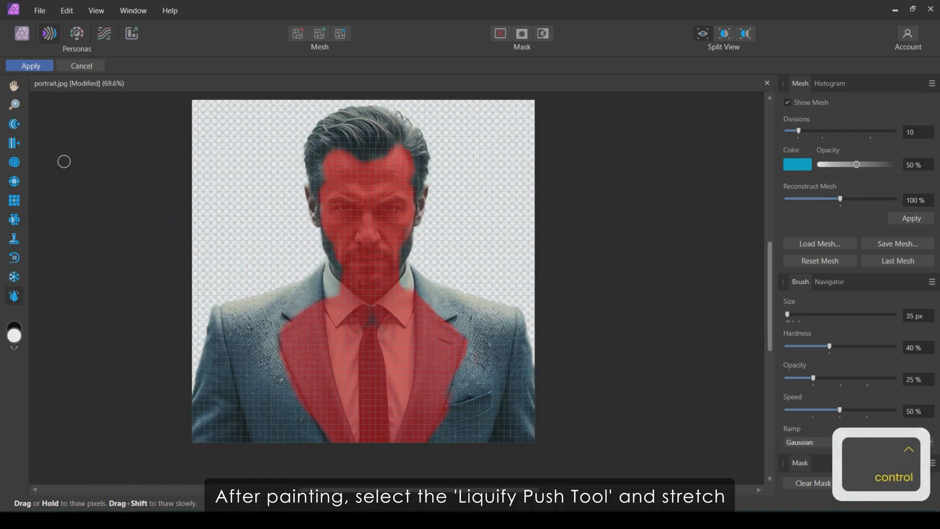
Push the hair and shoulders outward with Push Forward and apply the warp.
left_click(14, 123)
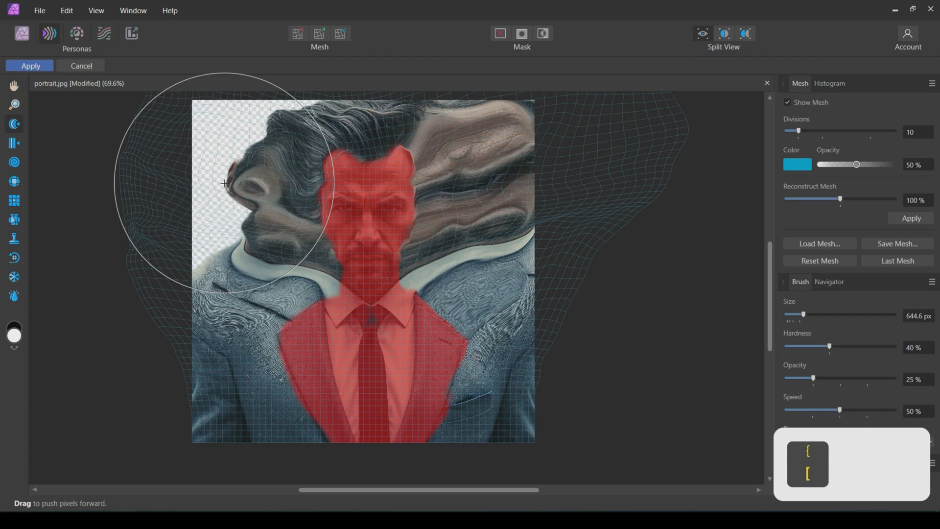
left_click(30, 67)
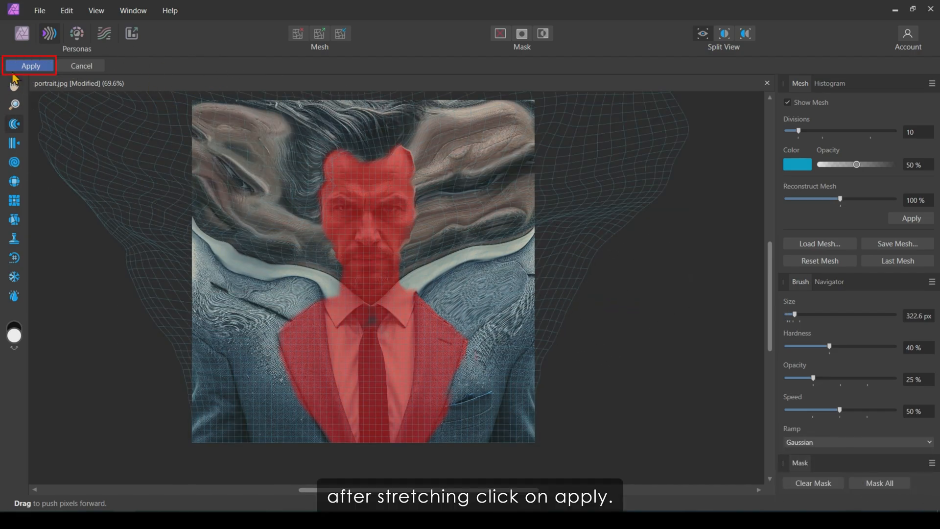
left_click(30, 66)
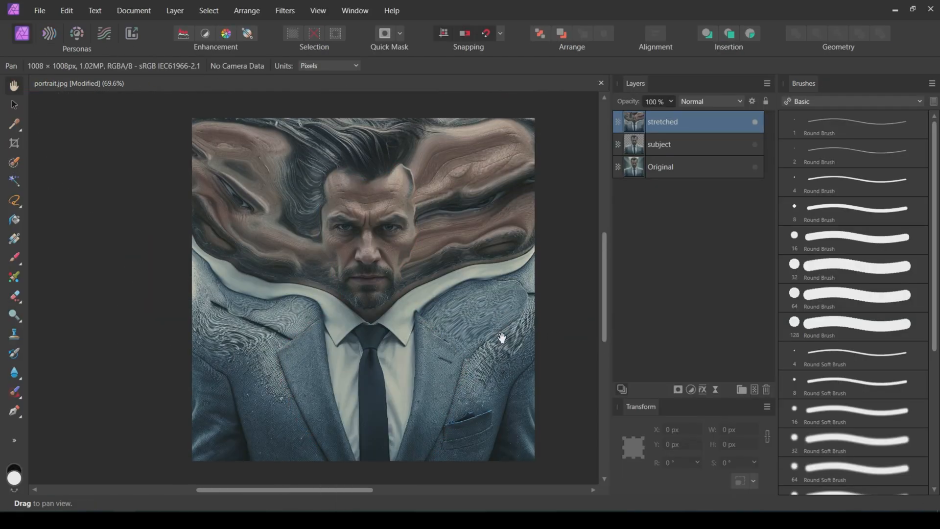
Add a black mask to stretched and a white mask to subject, then select Original.
left_click(658, 144)
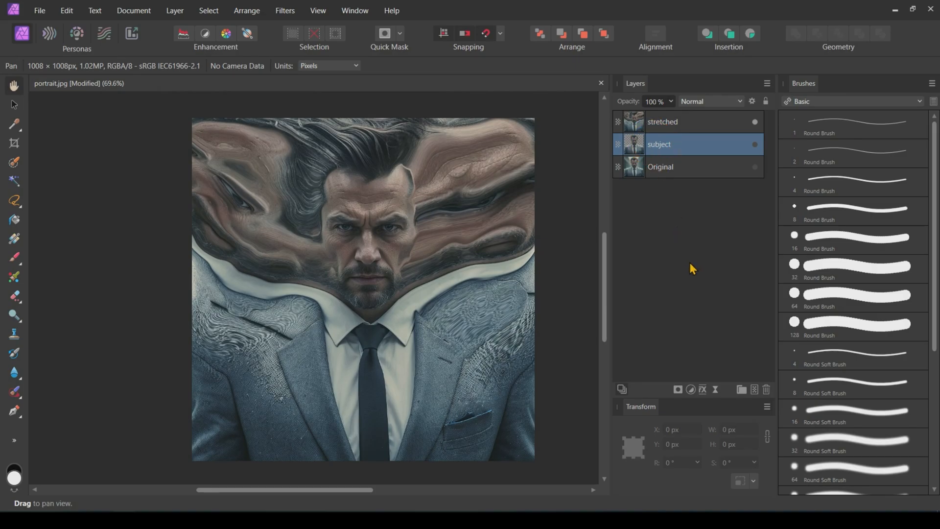
left_click(662, 122)
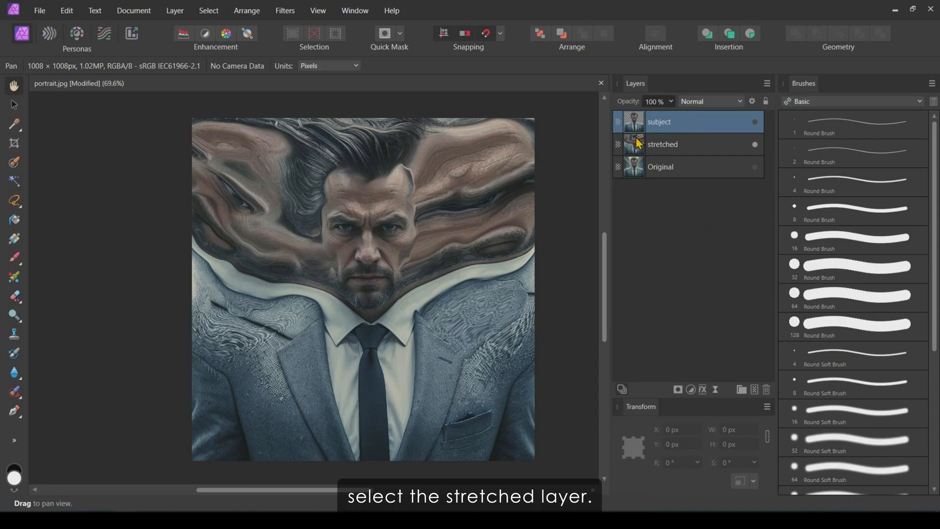
left_click(662, 144)
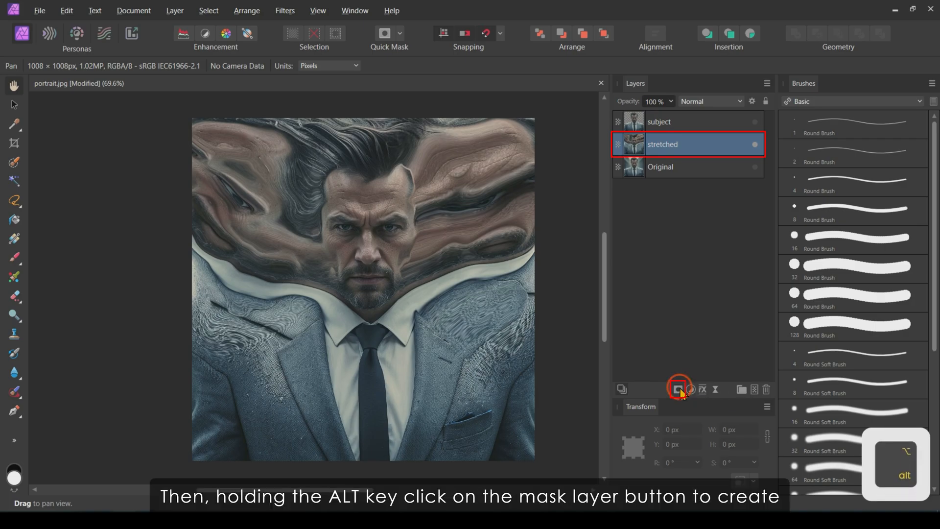
left_click(678, 388)
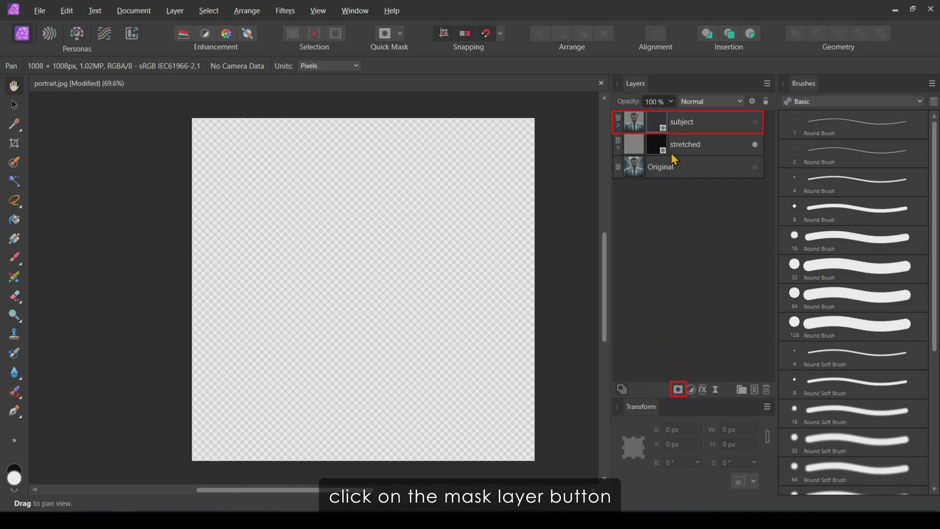
left_click(677, 389)
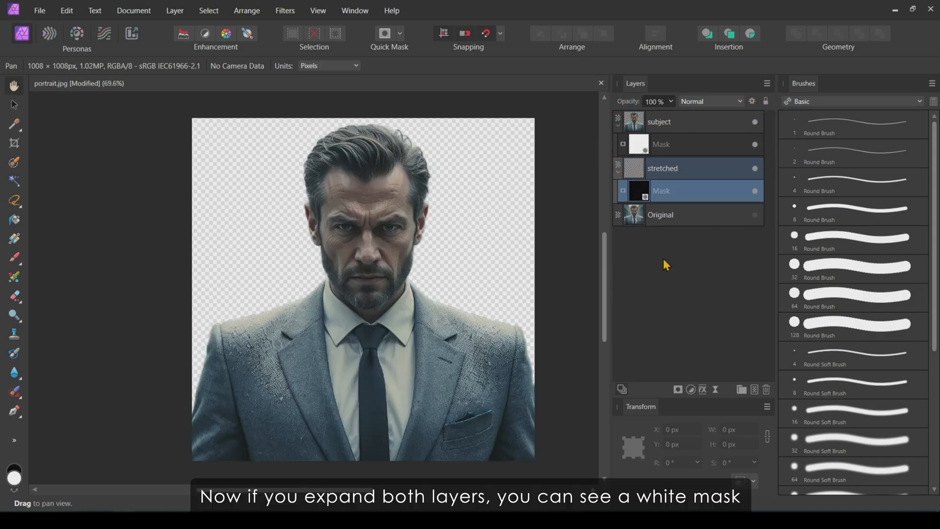
left_click(661, 144)
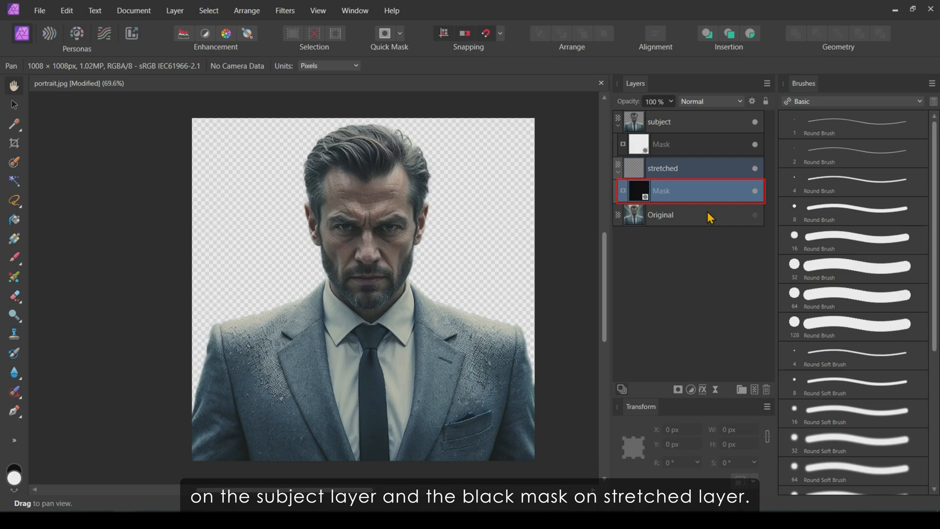
left_click(660, 214)
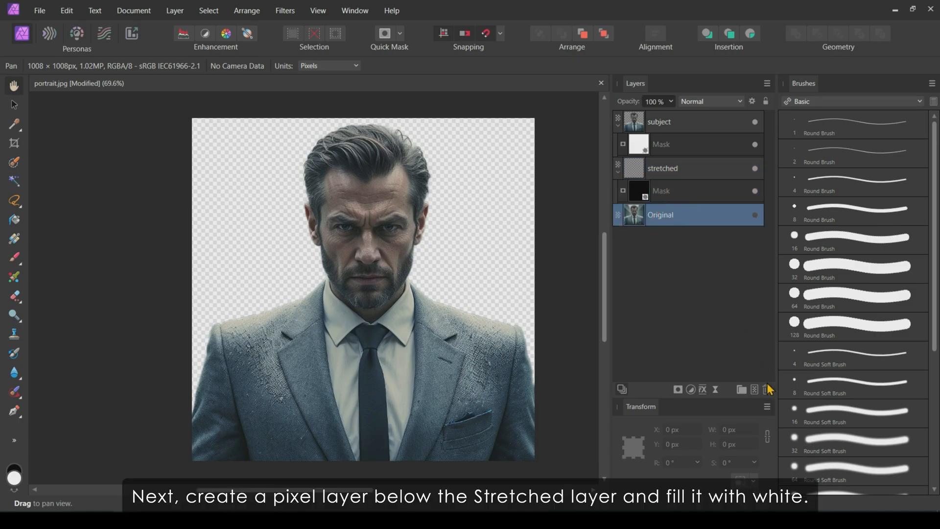
Add a new pixel layer above Original and fill it with white.
left_click(754, 389)
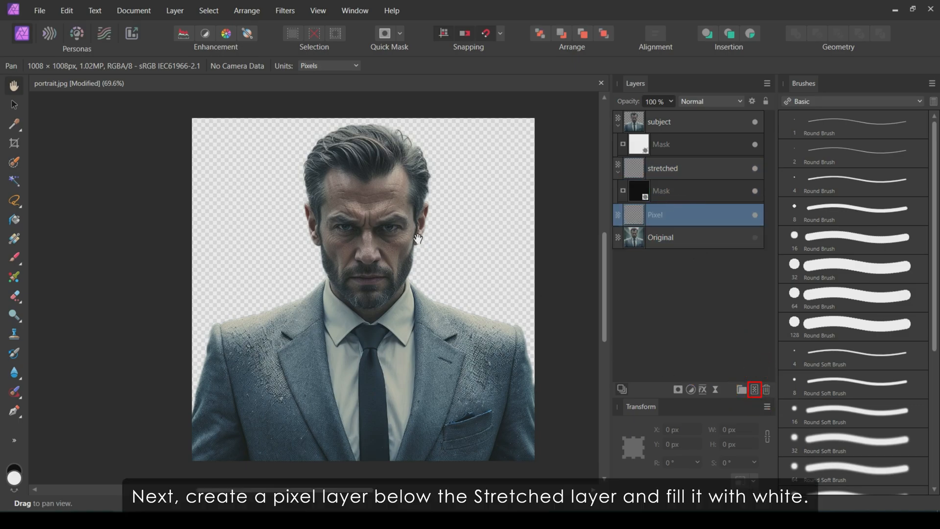
left_click(66, 10)
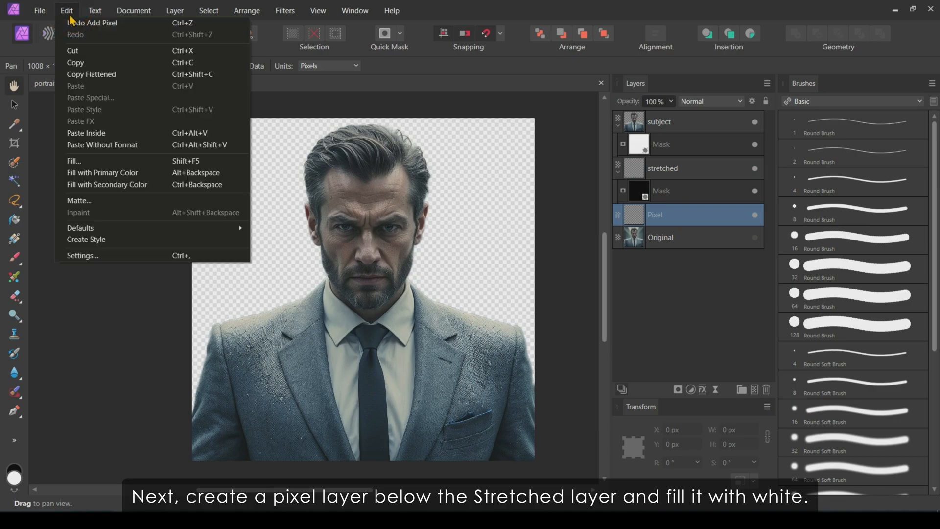
left_click(74, 160)
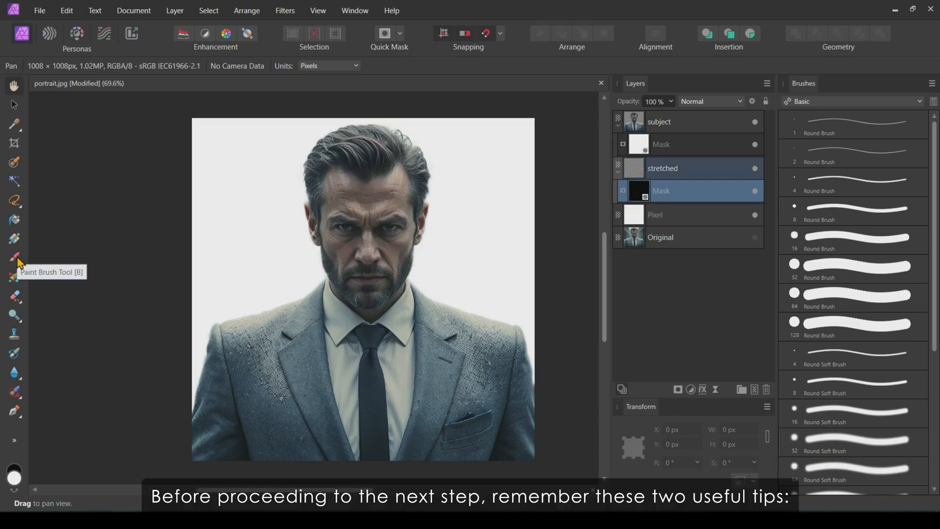
left_click(14, 257)
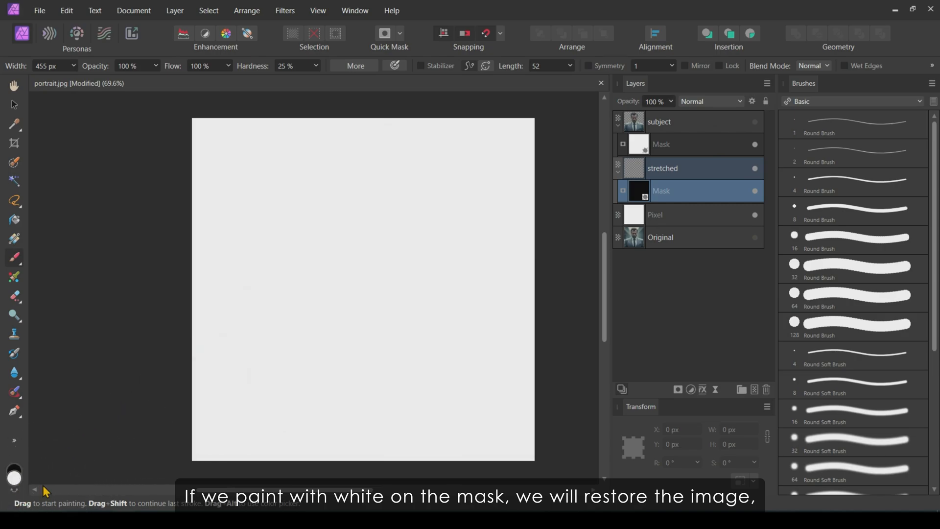
mouse_move(13, 477)
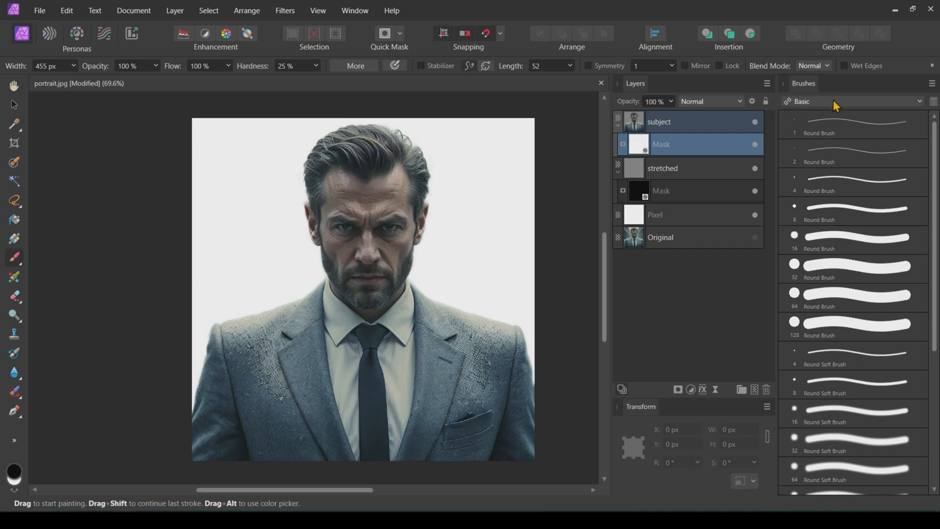
key("x")
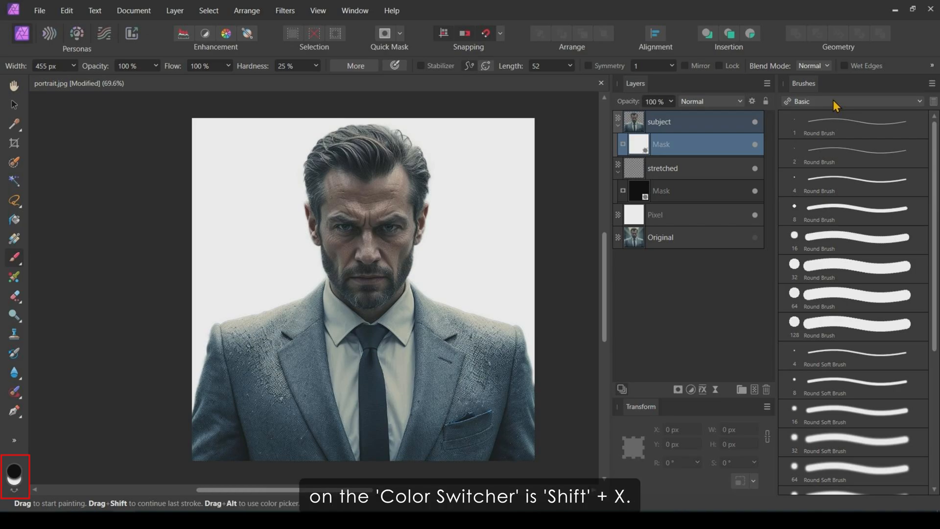
key("shift+x")
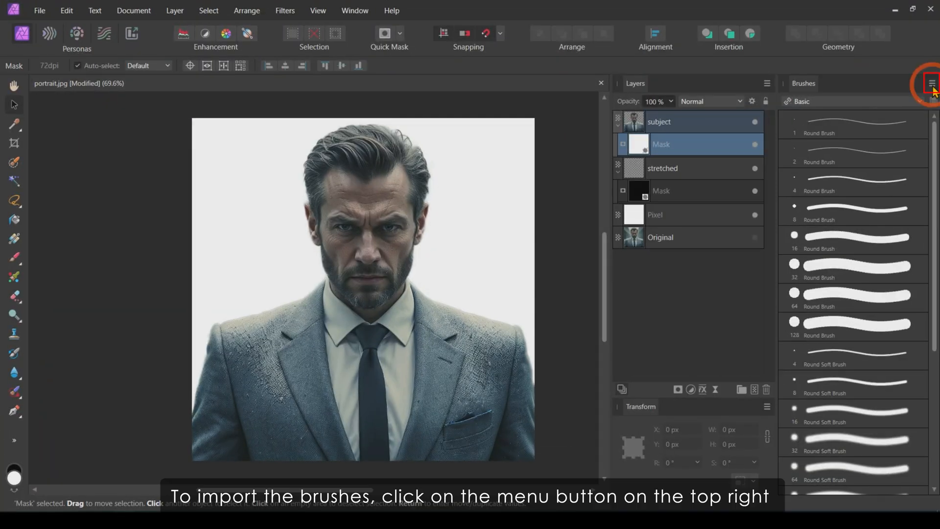
Import '20 Dispersion Brushes.abr' into the brush library.
left_click(931, 84)
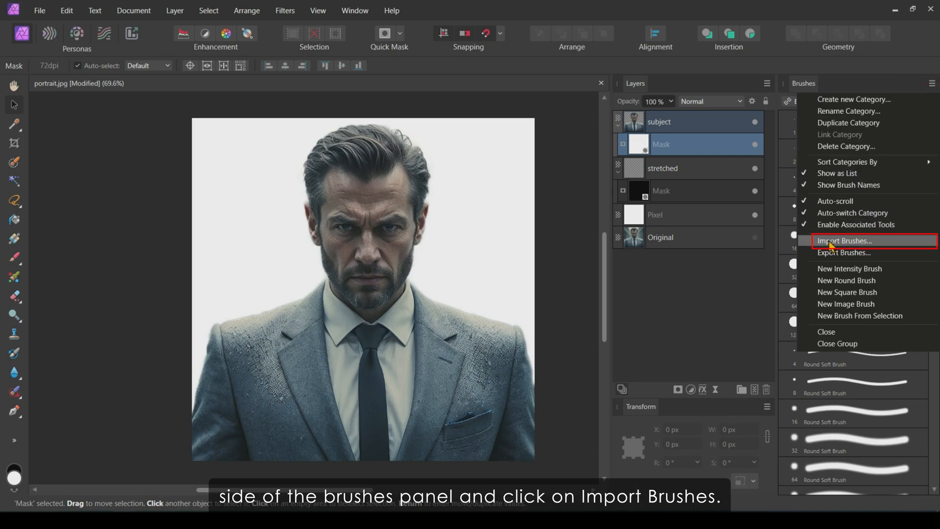
left_click(844, 241)
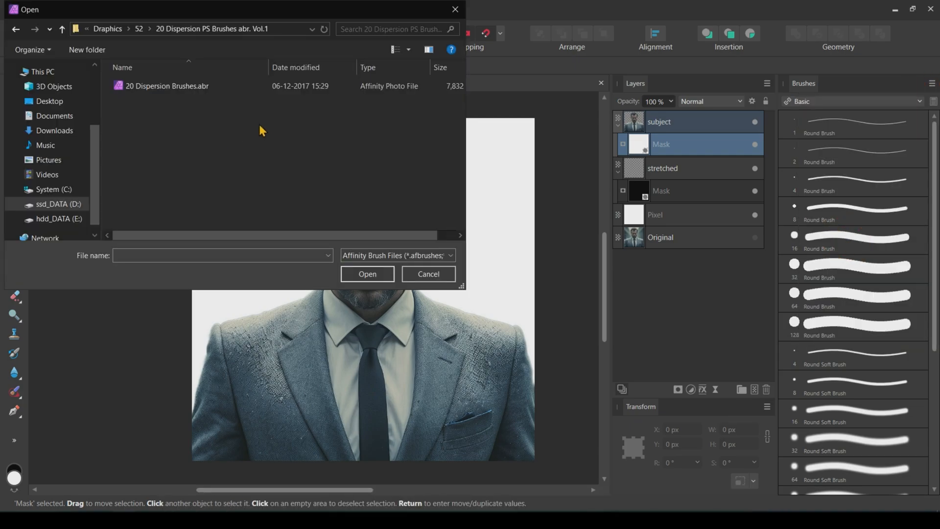
left_click(167, 86)
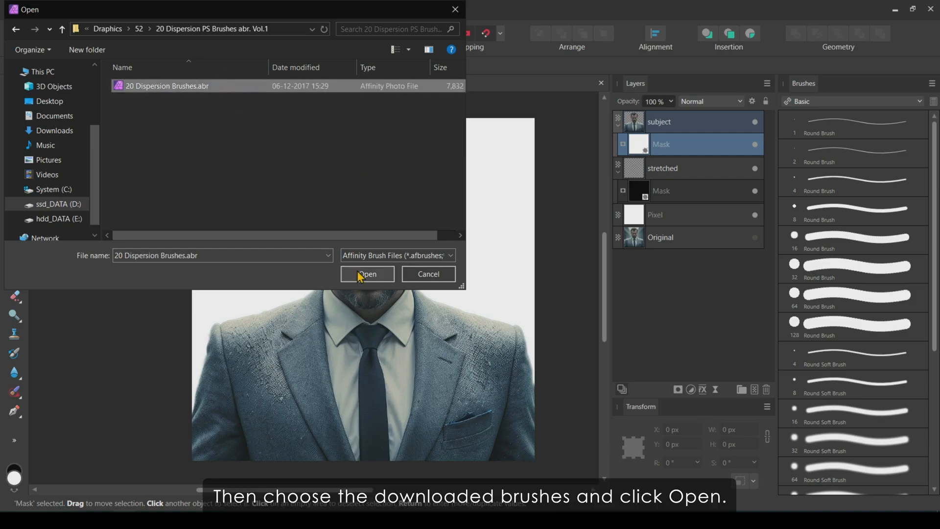
left_click(366, 274)
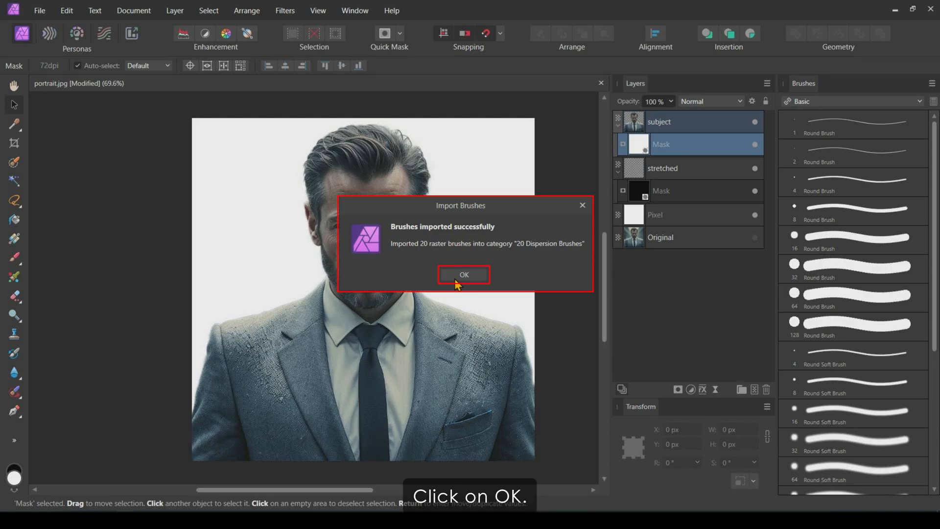
left_click(463, 274)
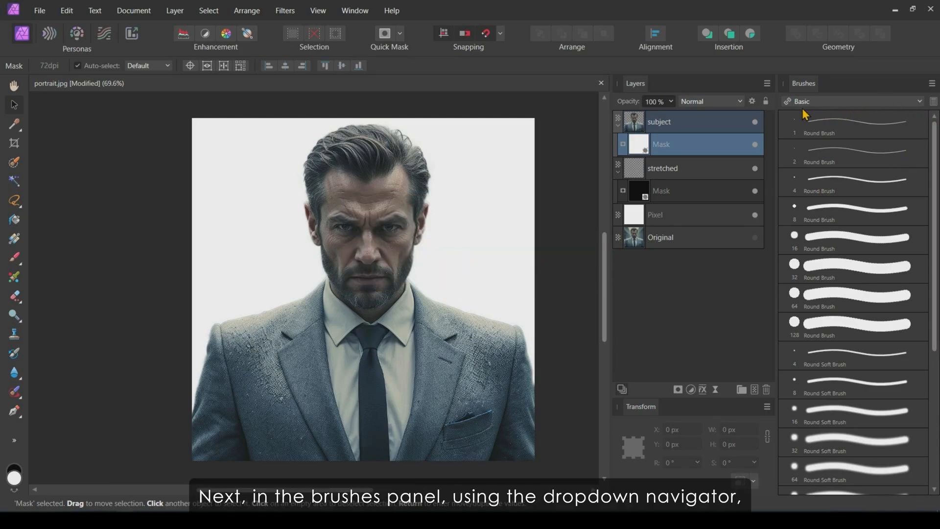
left_click(919, 101)
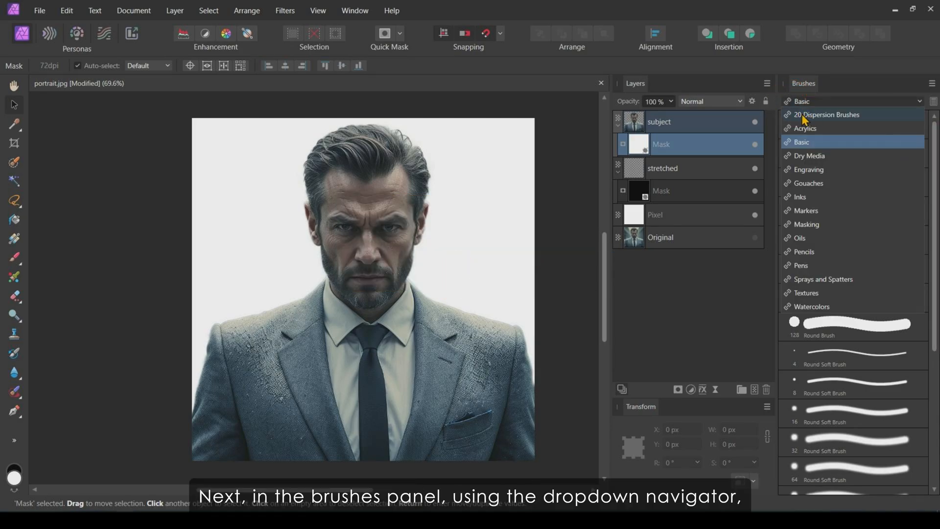
Choose the Dispersion 1 brush from the 20 Dispersion Brushes category.
left_click(828, 114)
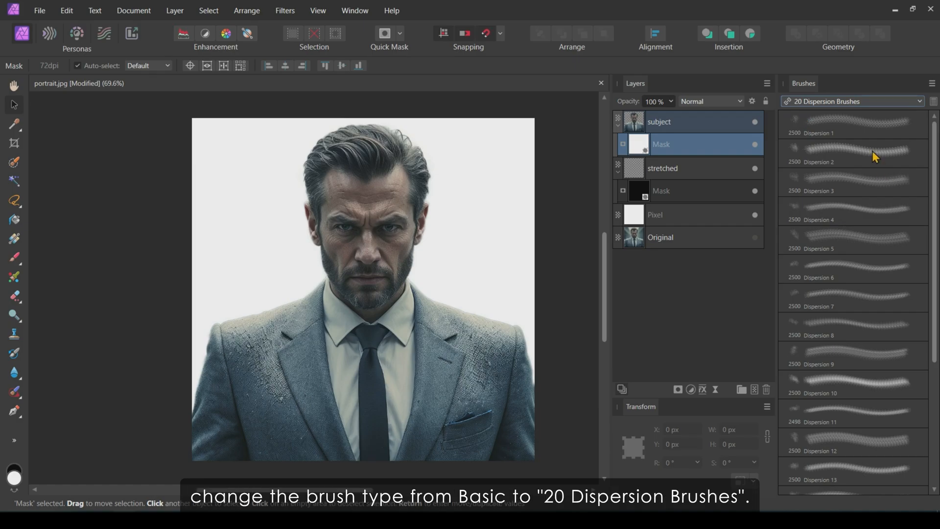
left_click(851, 153)
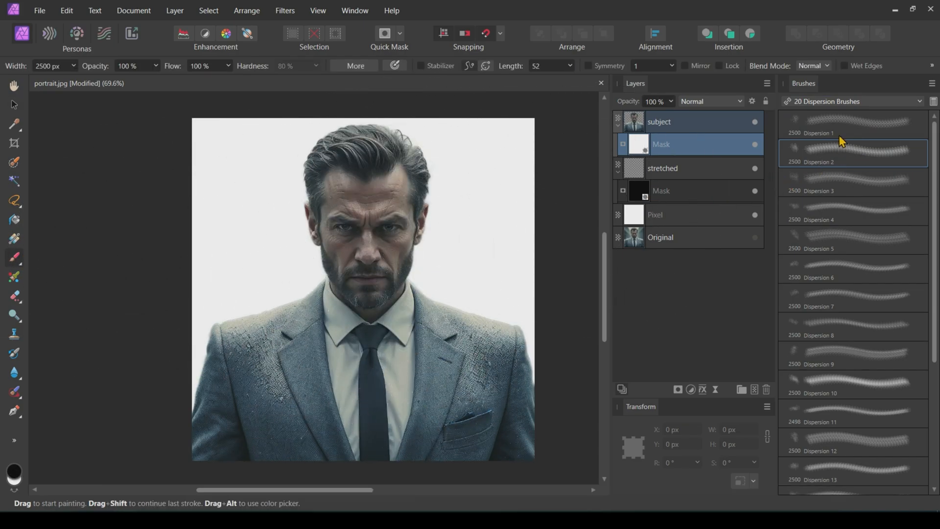
left_click(851, 124)
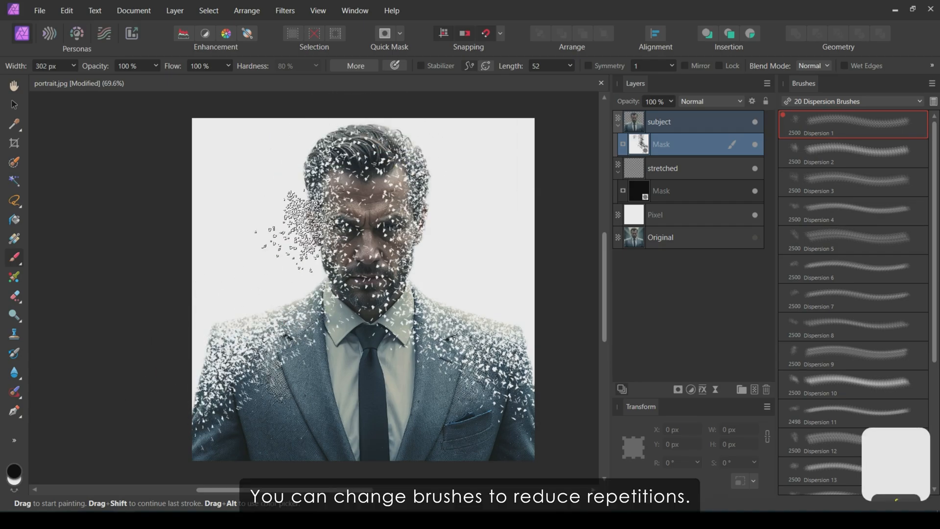
With the Dispersion 6 brush, disperse more of the subject and repaint the face centre solid.
left_click(852, 269)
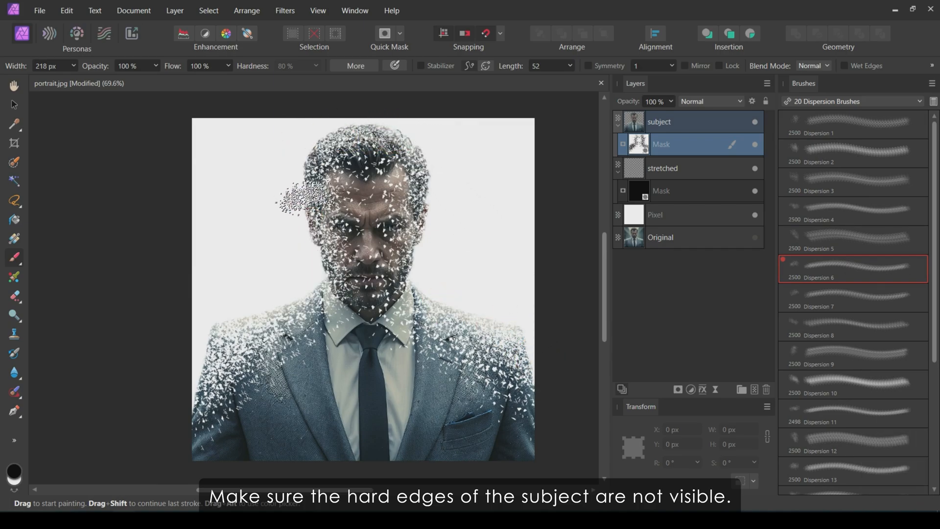
left_click_drag(306, 197, 180, 353)
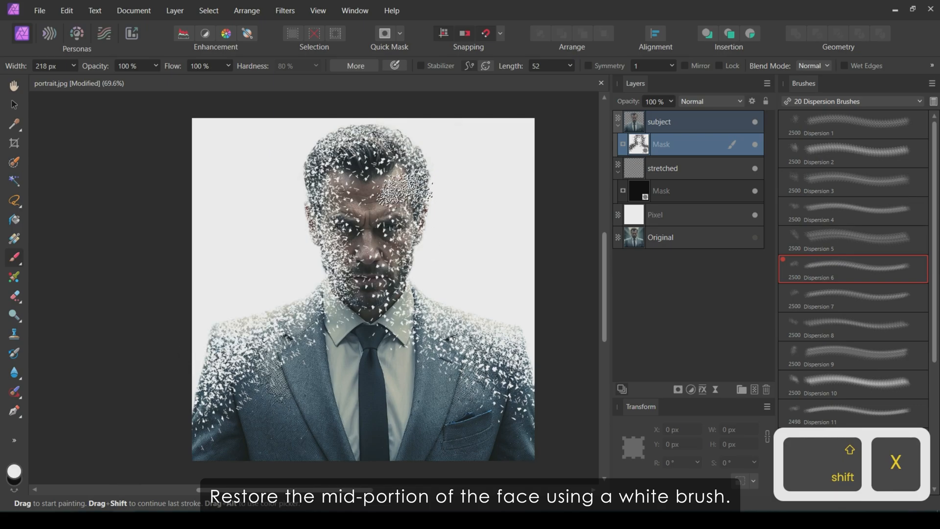
left_click_drag(401, 189, 375, 237)
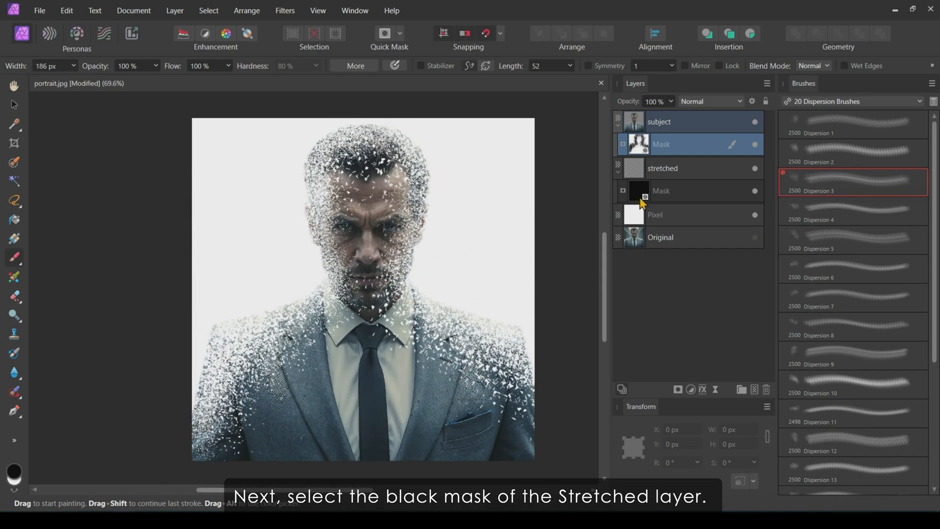
Paint Dispersion 3 particles on the stretched layer's mask around the subject and background.
left_click(638, 191)
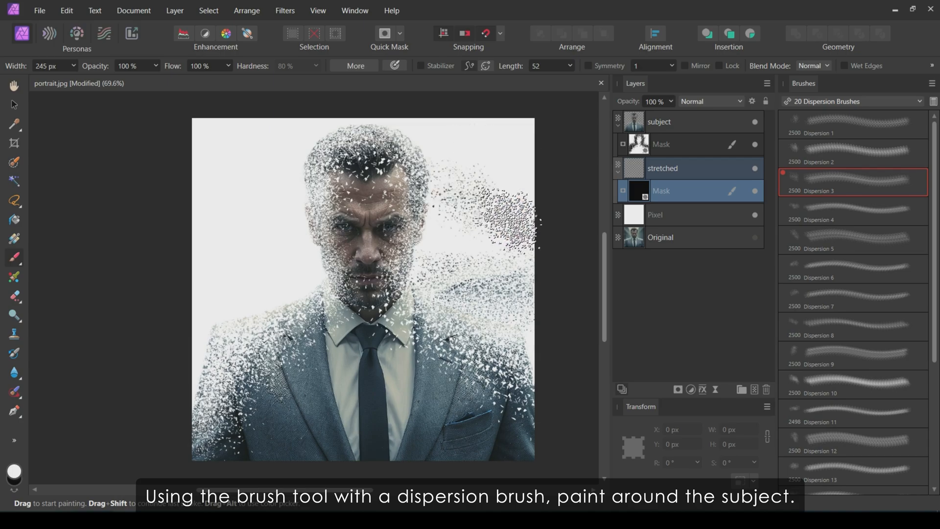
left_click(851, 210)
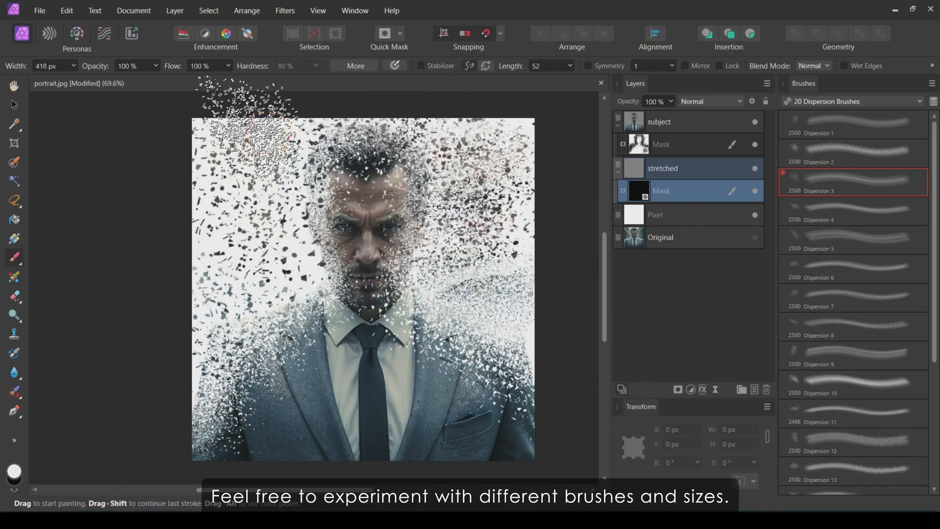
left_click(851, 441)
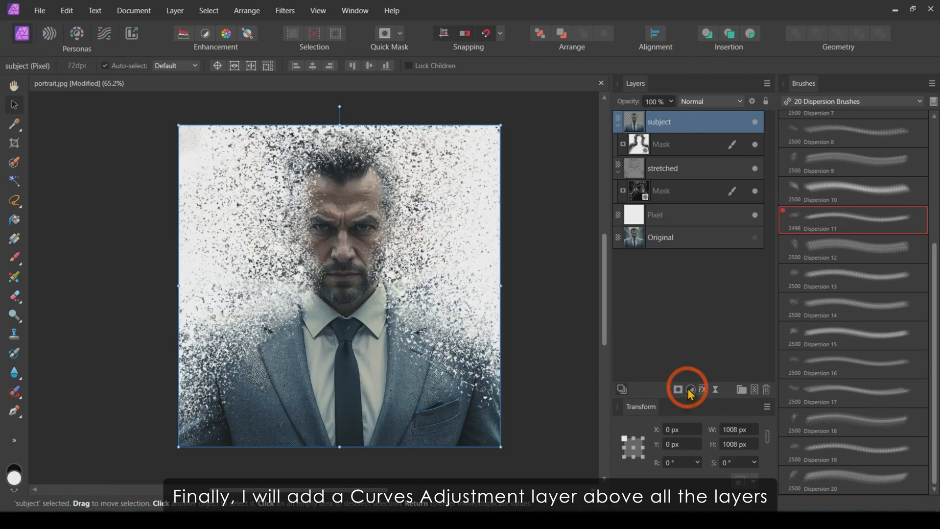
Add a Curves adjustment layer and bend its master curve with two points.
left_click(690, 389)
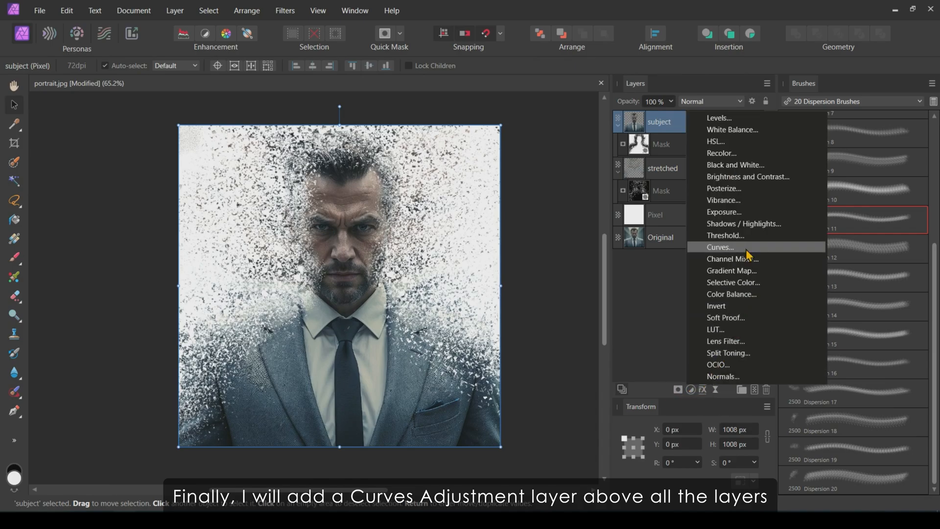
left_click(718, 246)
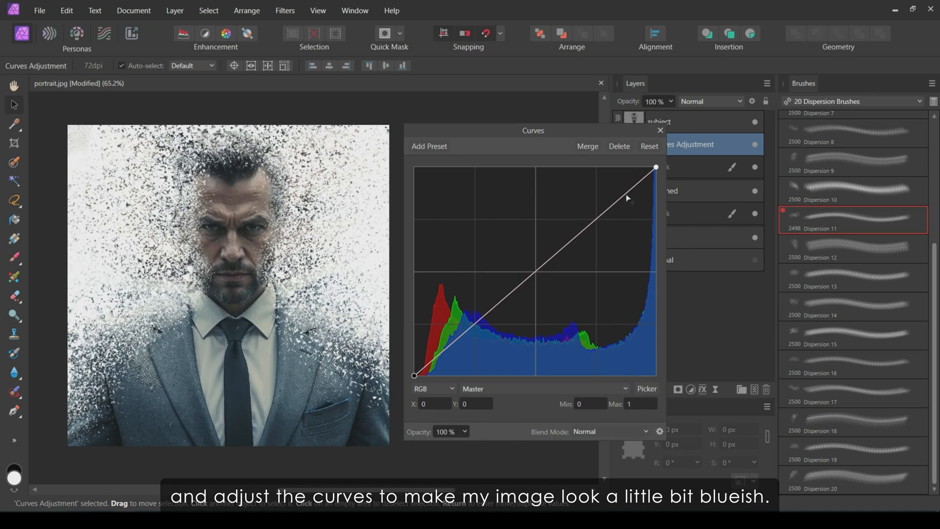
left_click_drag(627, 197, 625, 204)
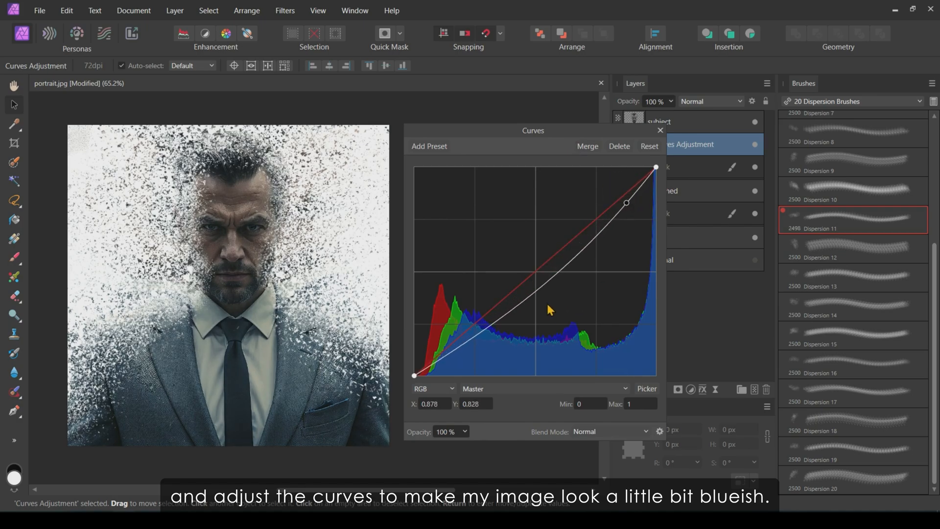
left_click_drag(626, 202, 543, 269)
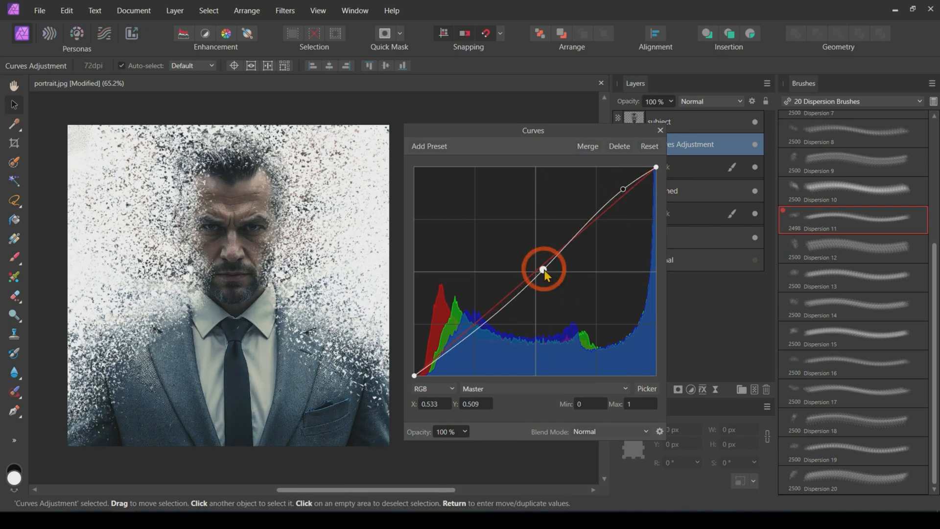